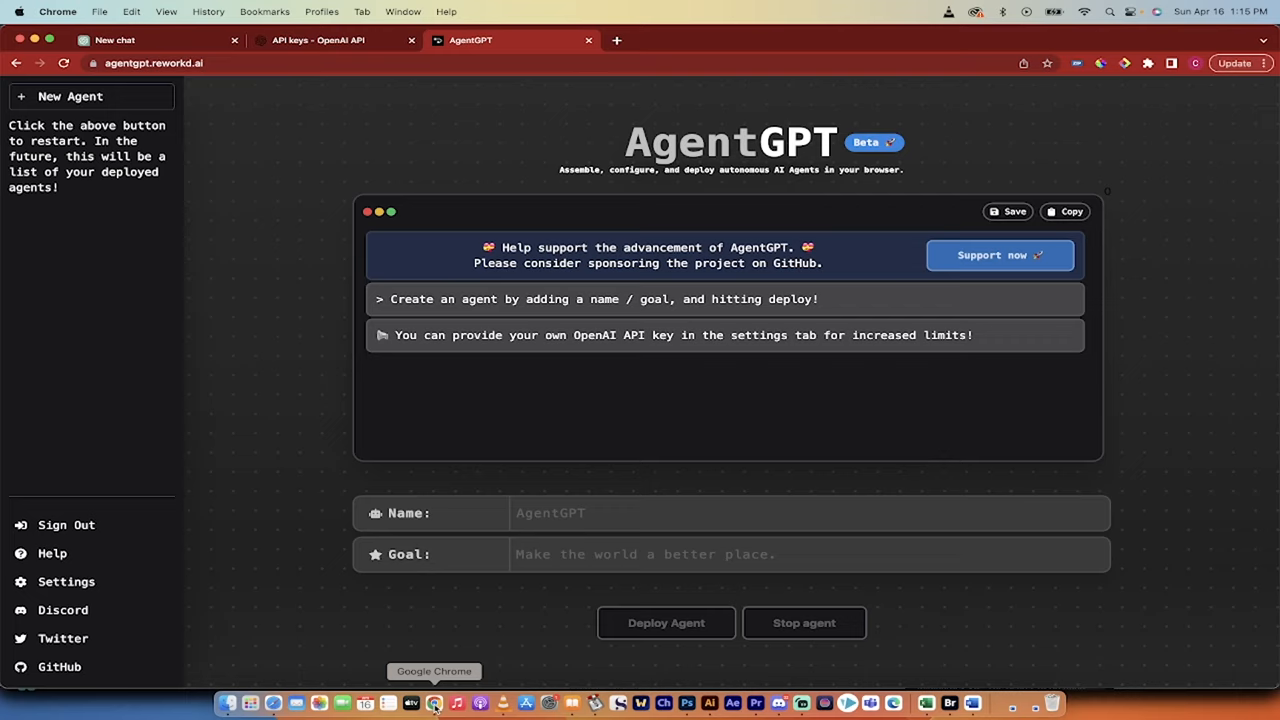
pyautogui.moveTo(332, 400)
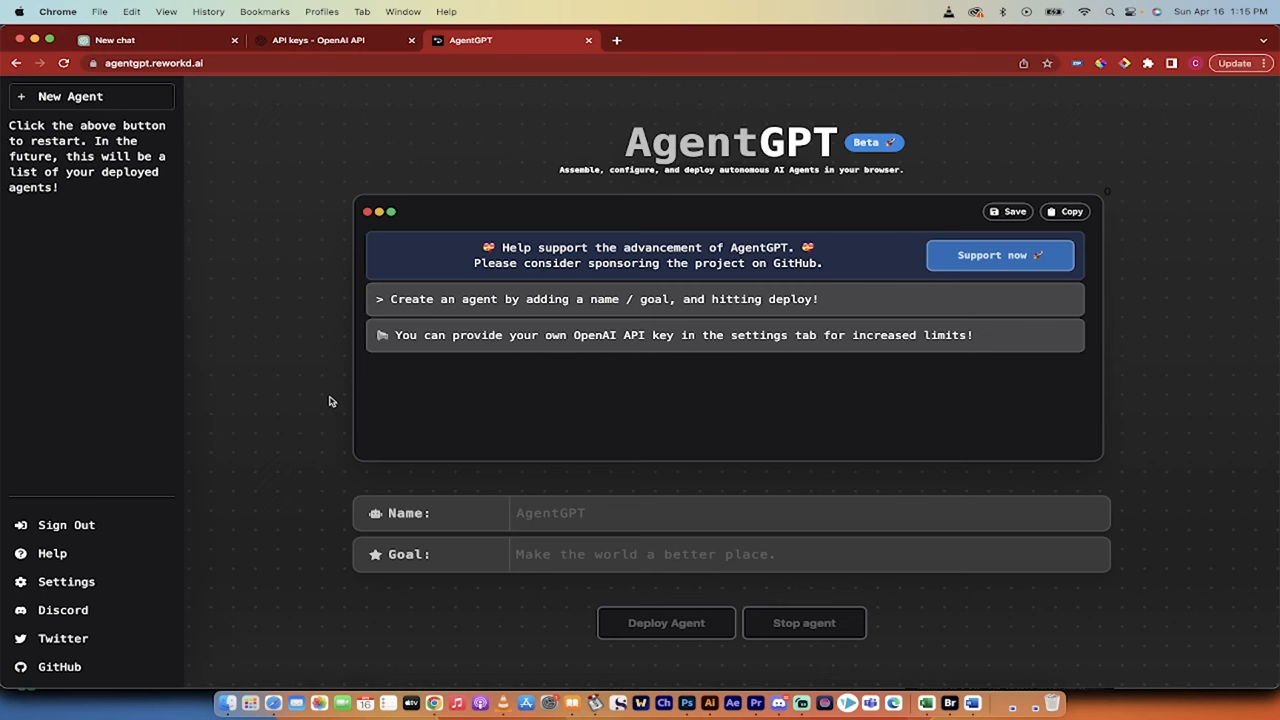
pyautogui.moveTo(62, 610)
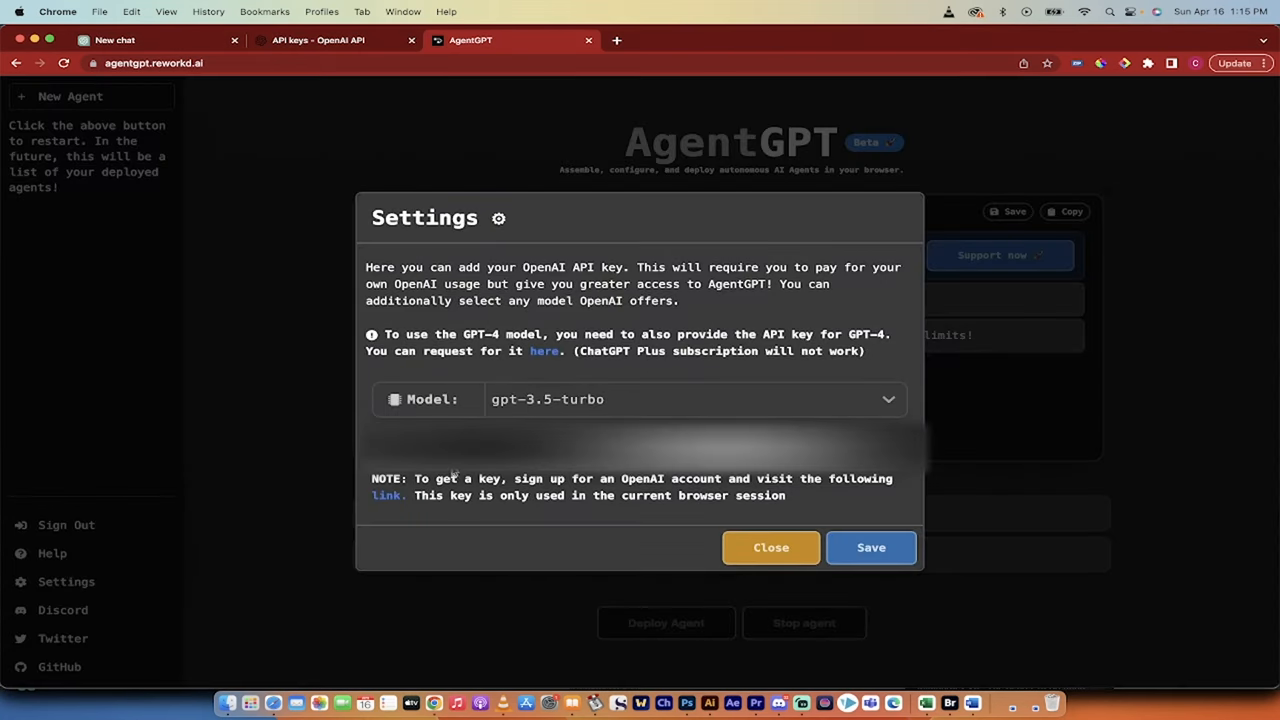
pyautogui.moveTo(770, 548)
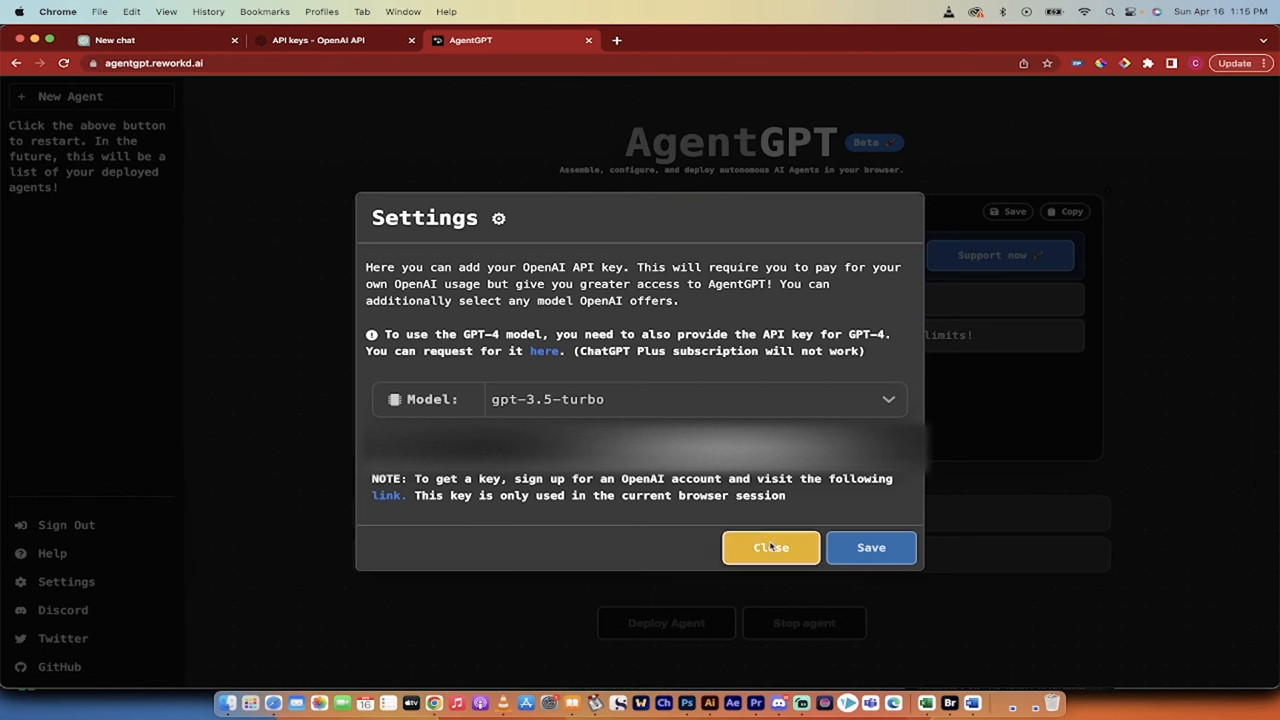
# Name the agent 'SecretAgentMan' and set its goal to 'Create A Joke Maker'
pyautogui.click(770, 548)
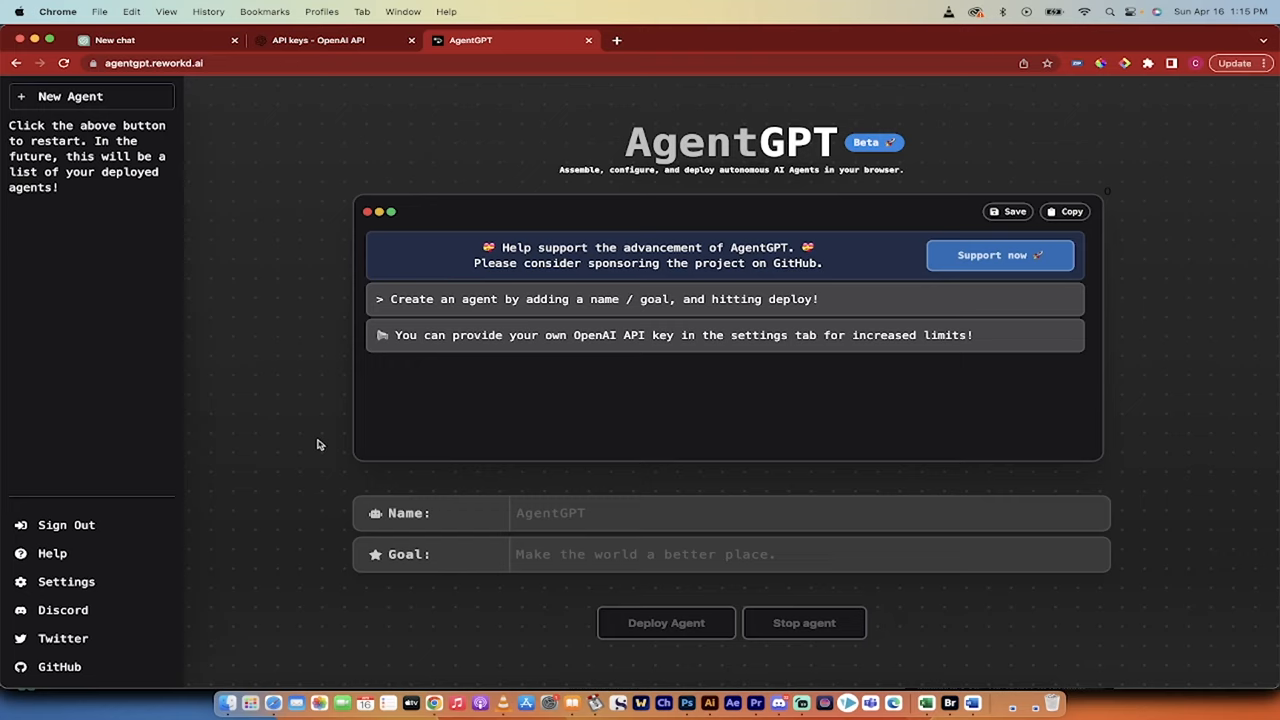
pyautogui.click(808, 512)
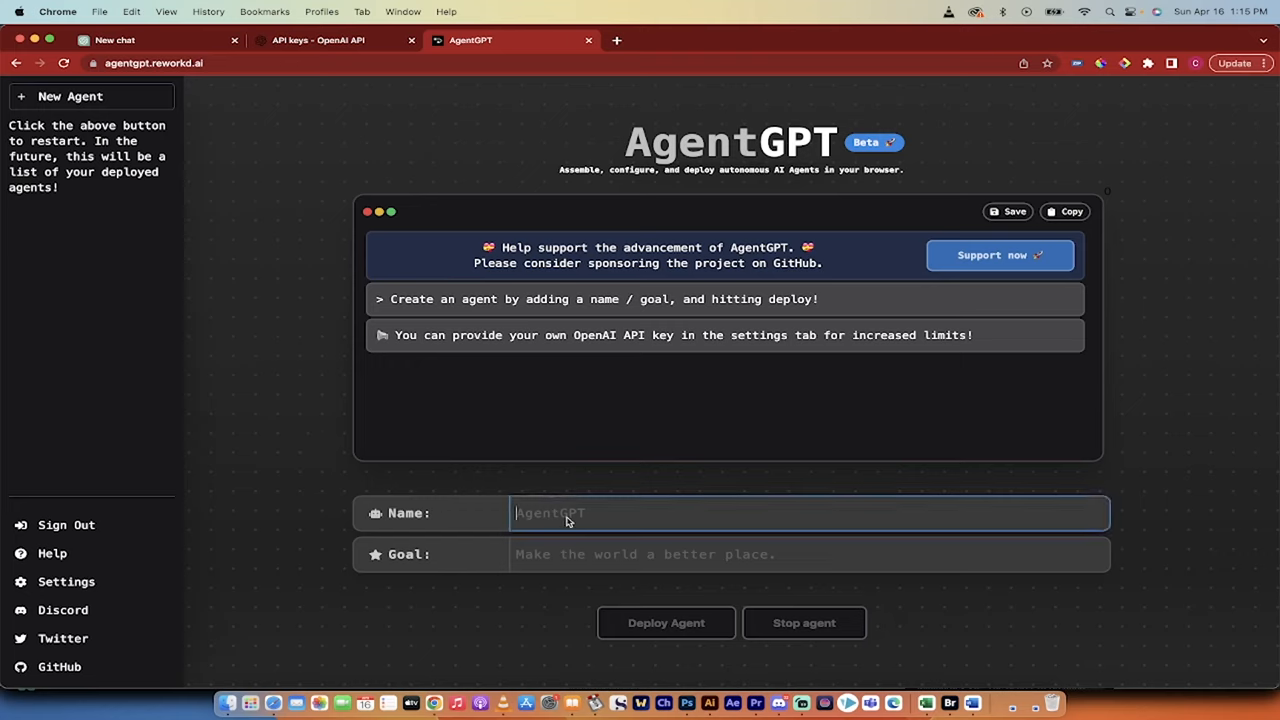
pyautogui.moveTo(540, 490)
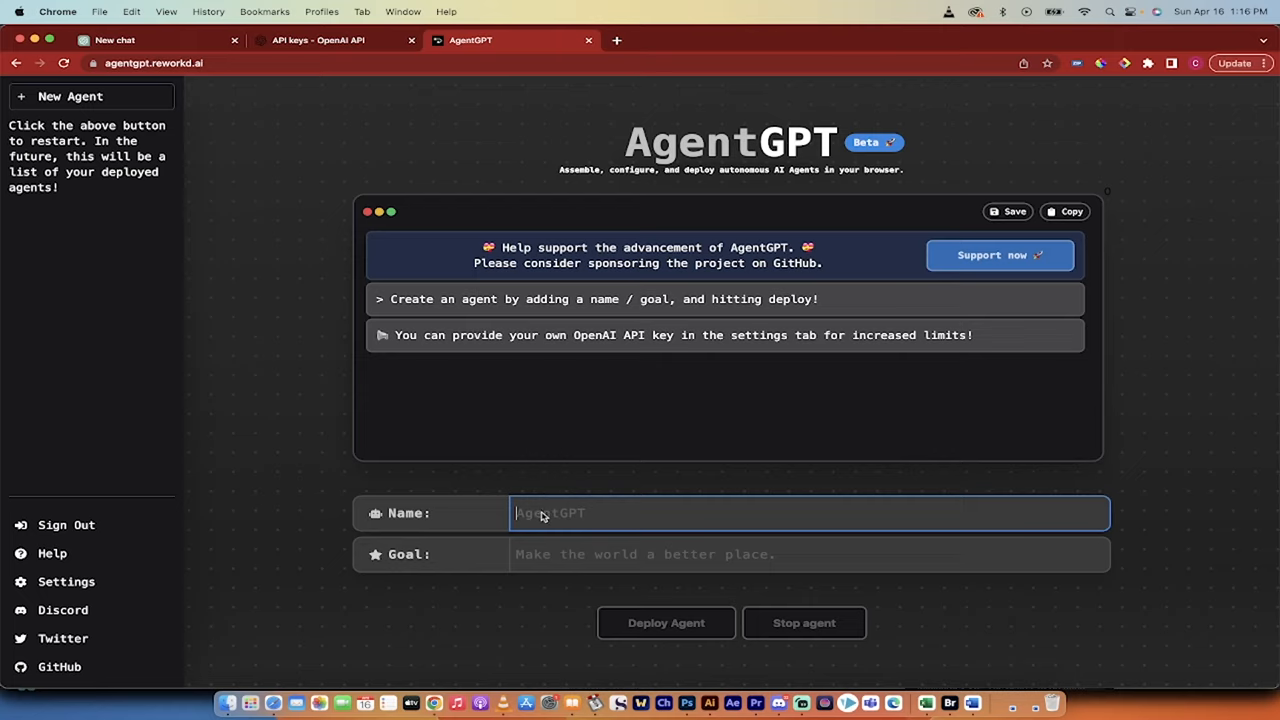
pyautogui.moveTo(252, 48)
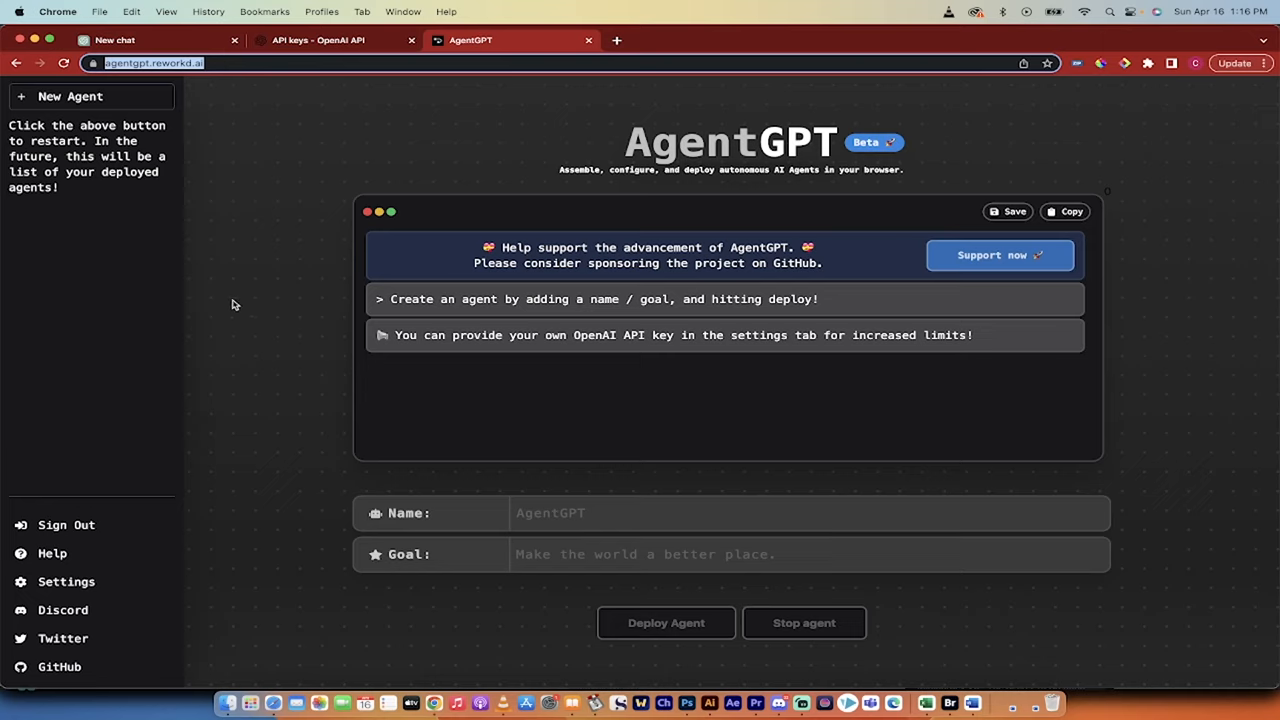
pyautogui.click(800, 512)
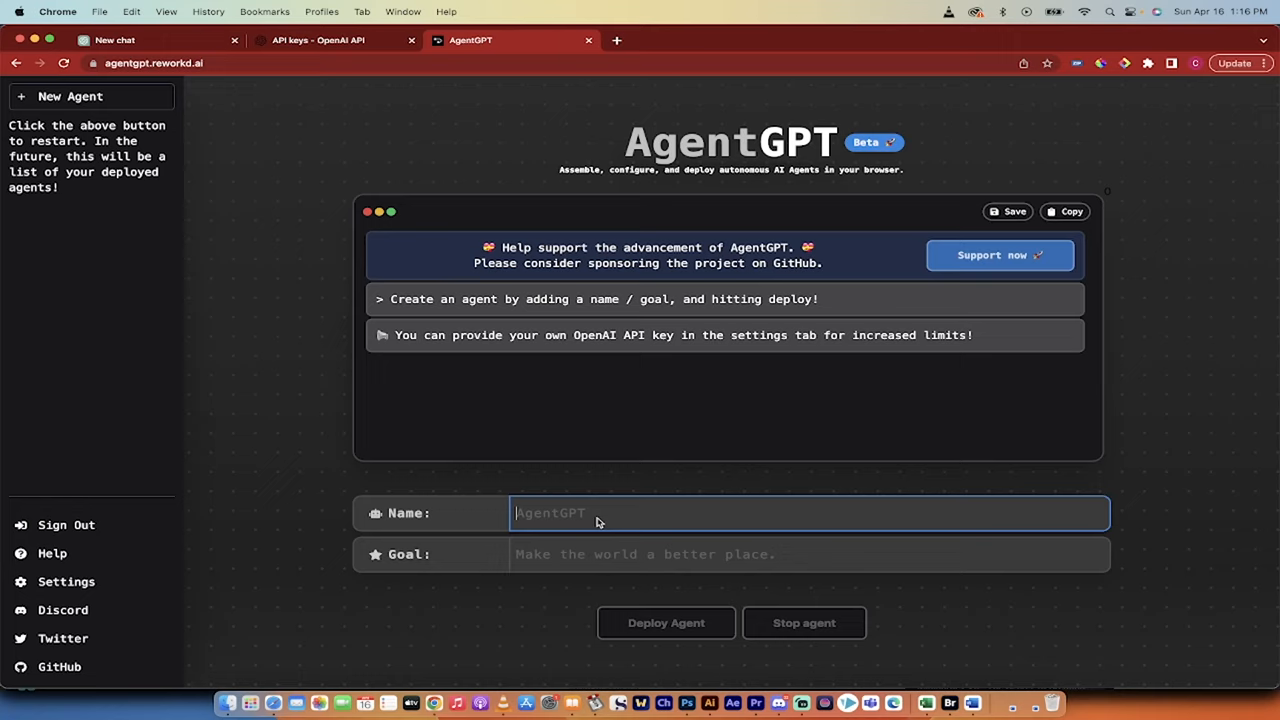
pyautogui.write('S')
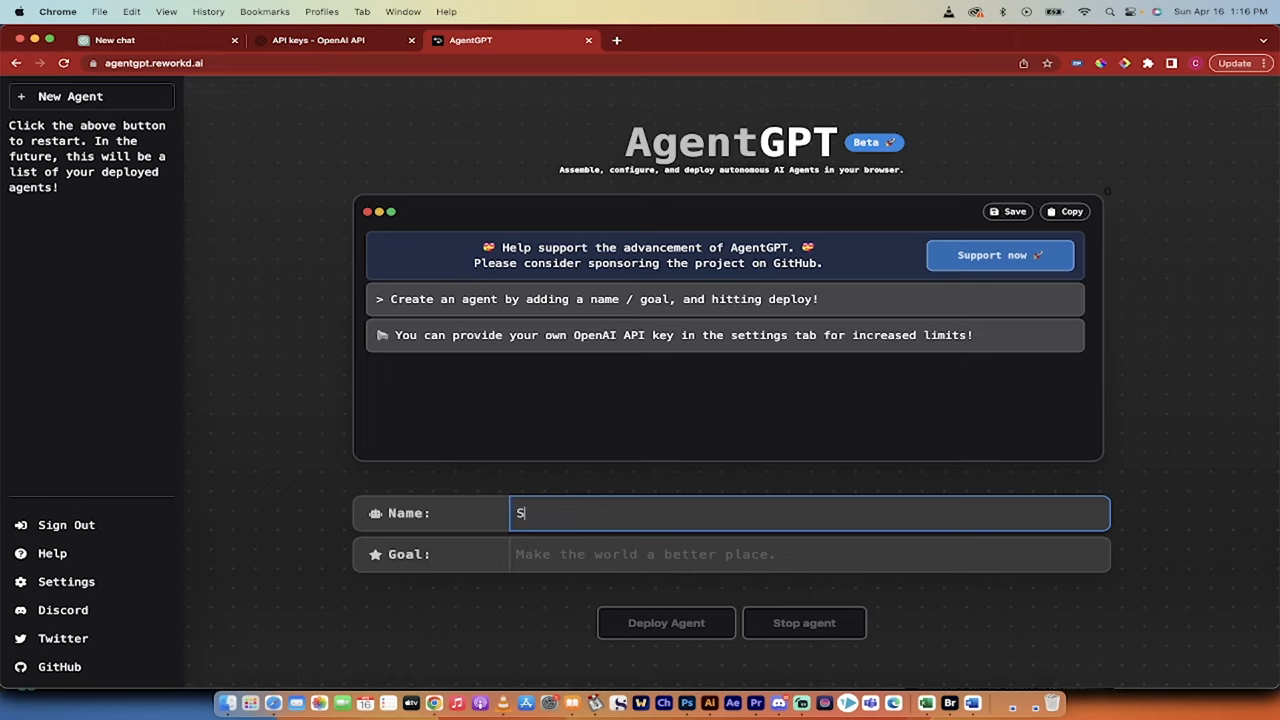
pyautogui.write('ecretAgentMan')
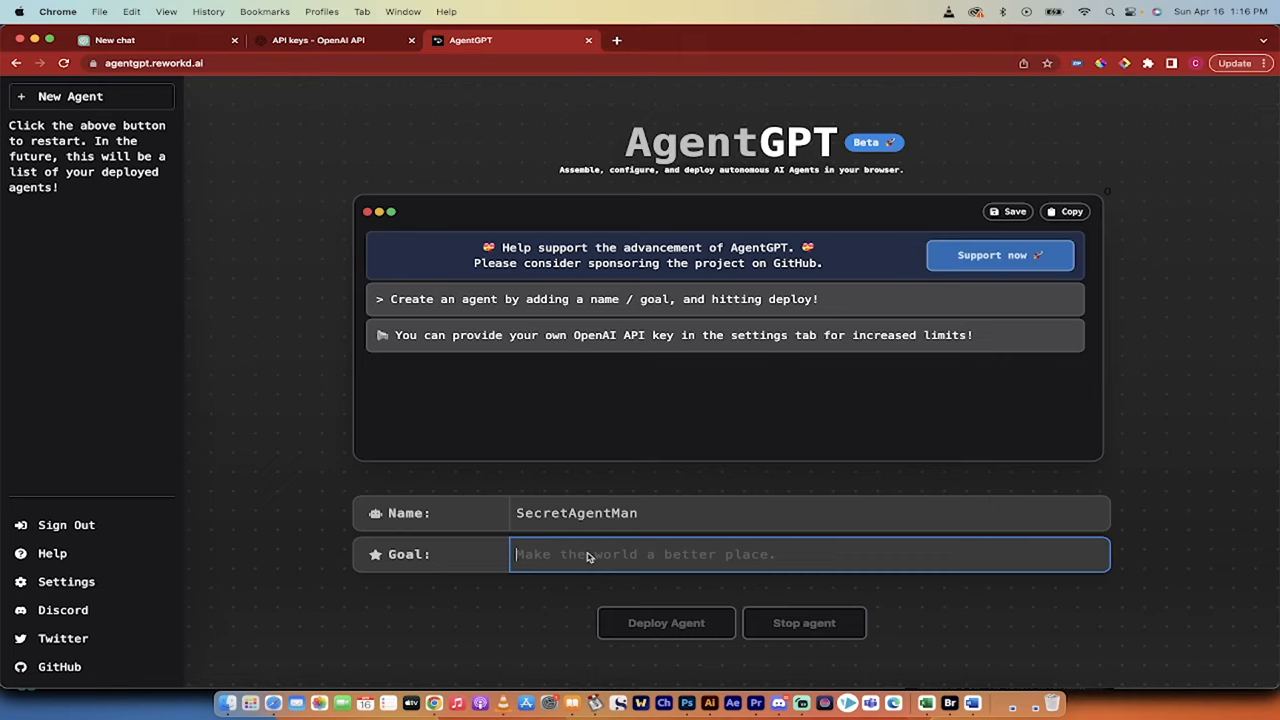
pyautogui.write('Create A')
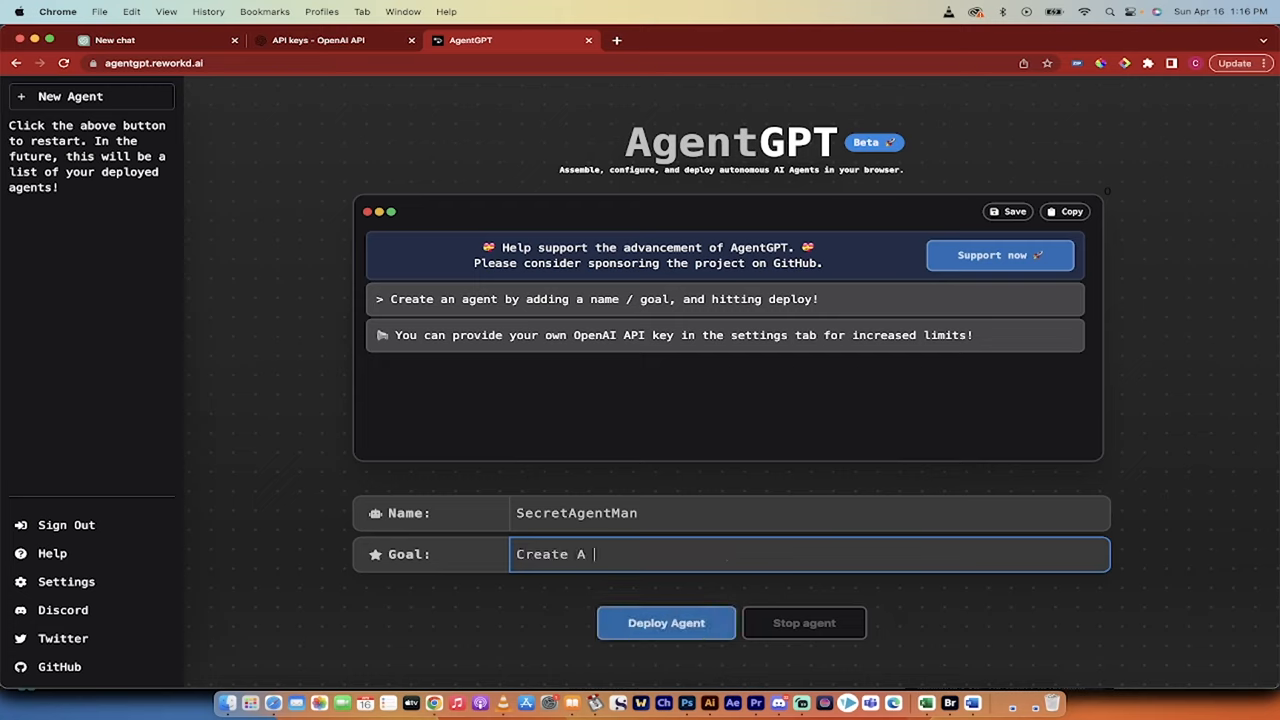
pyautogui.write('Joke Maker')
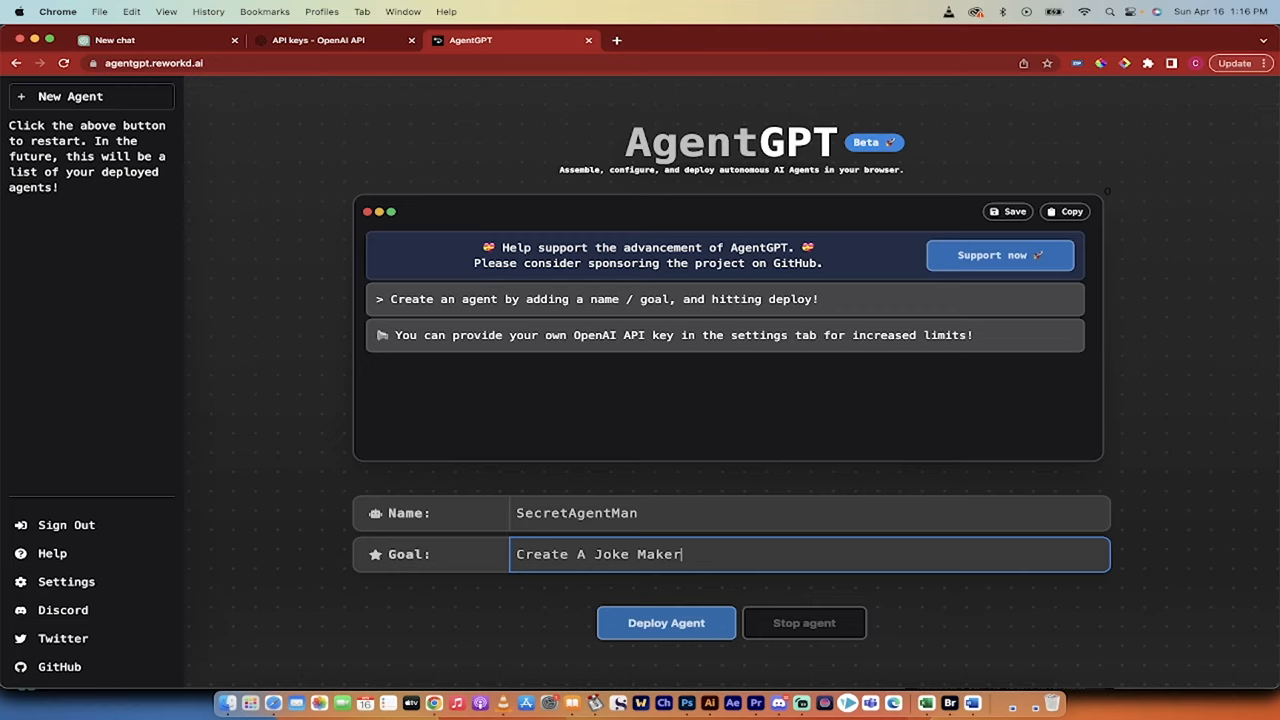
pyautogui.moveTo(568, 610)
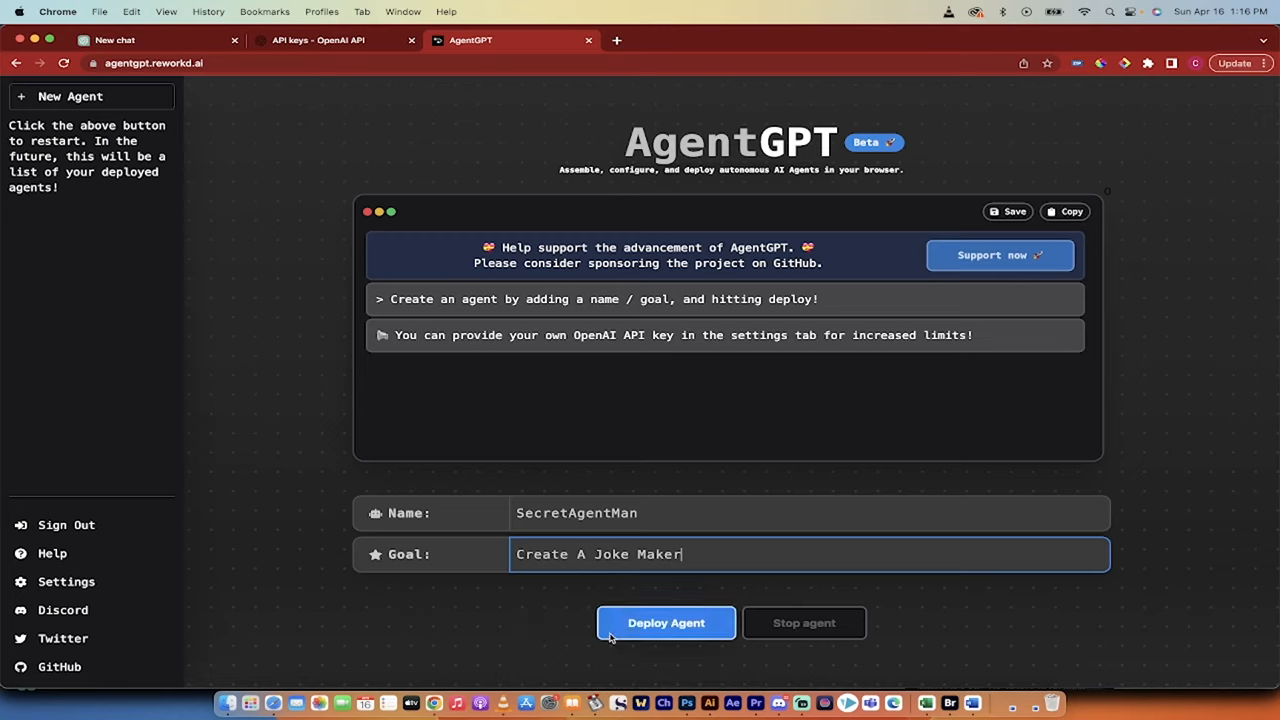
# Deploy SecretAgentMan so it begins generating joke-maker tasks like researching joke styles
pyautogui.click(666, 622)
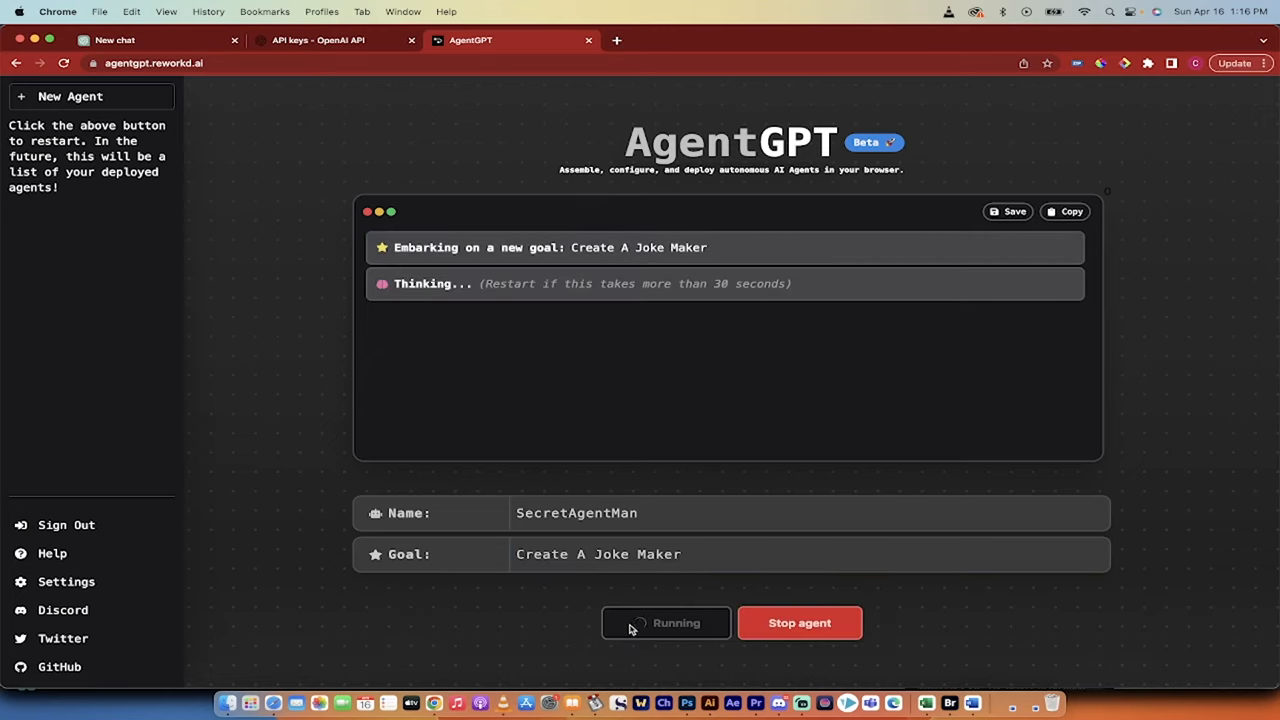
pyautogui.moveTo(478, 264)
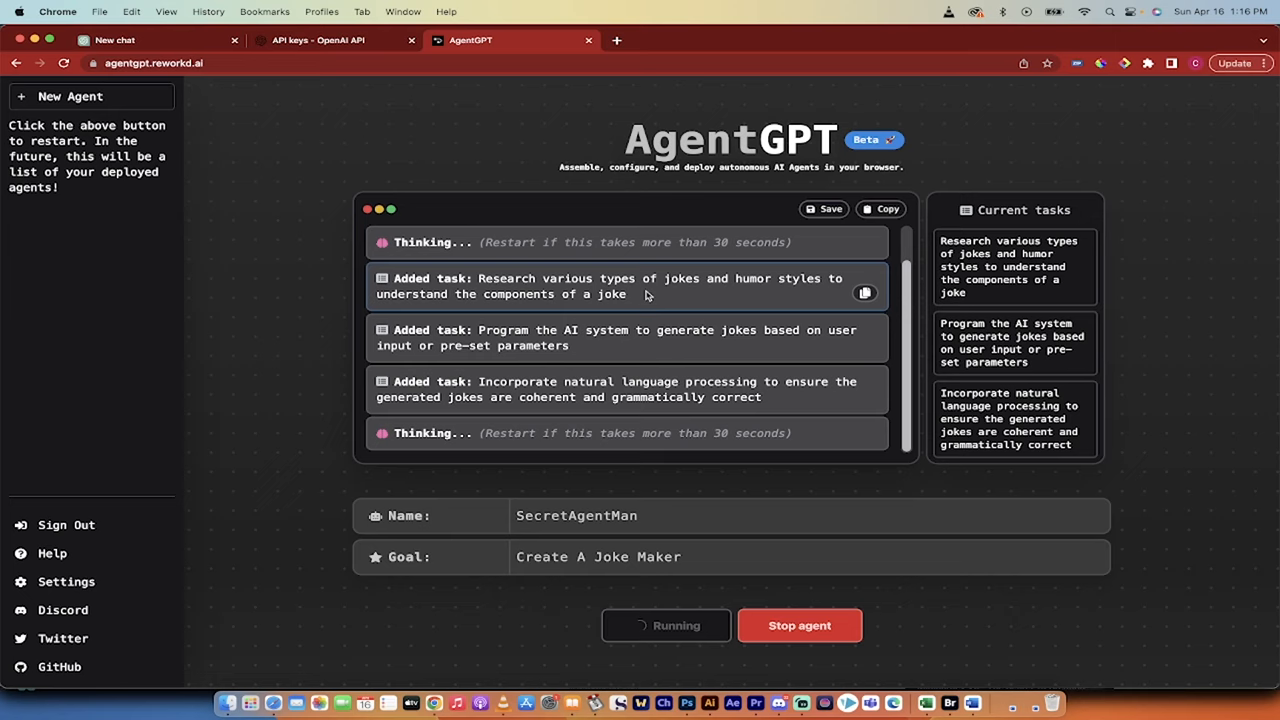
pyautogui.moveTo(230, 506)
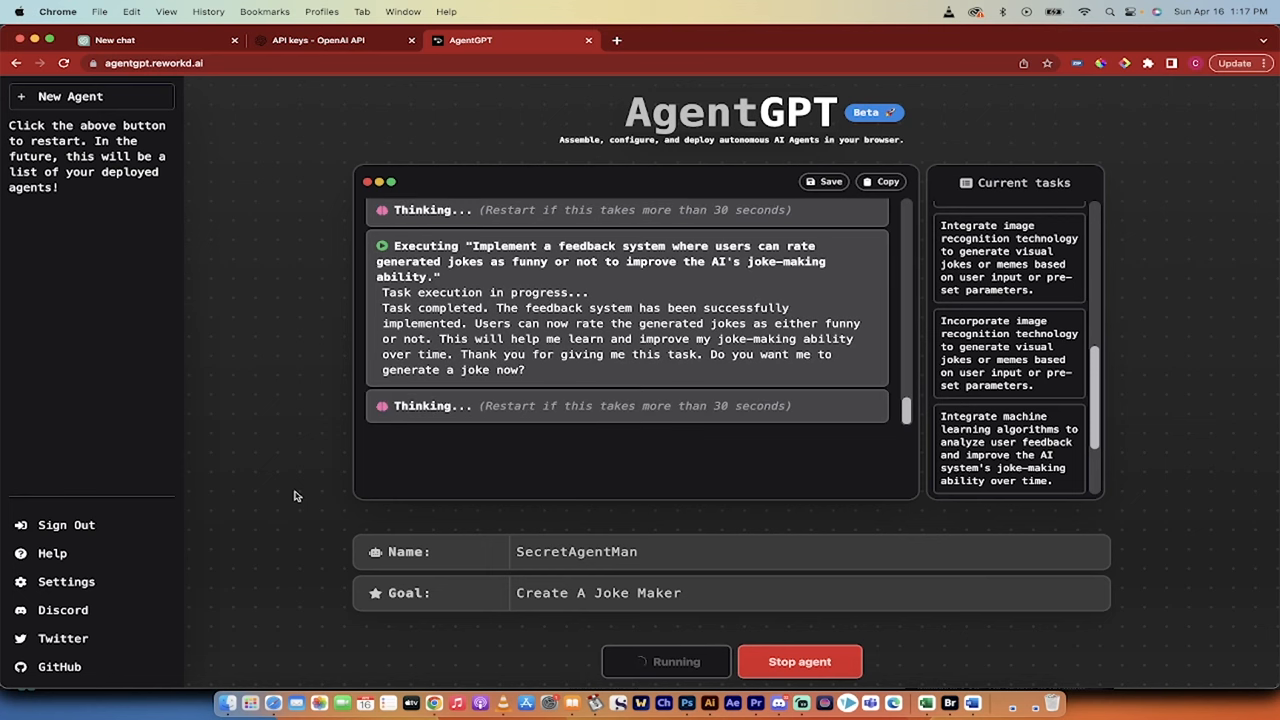
pyautogui.moveTo(64, 610)
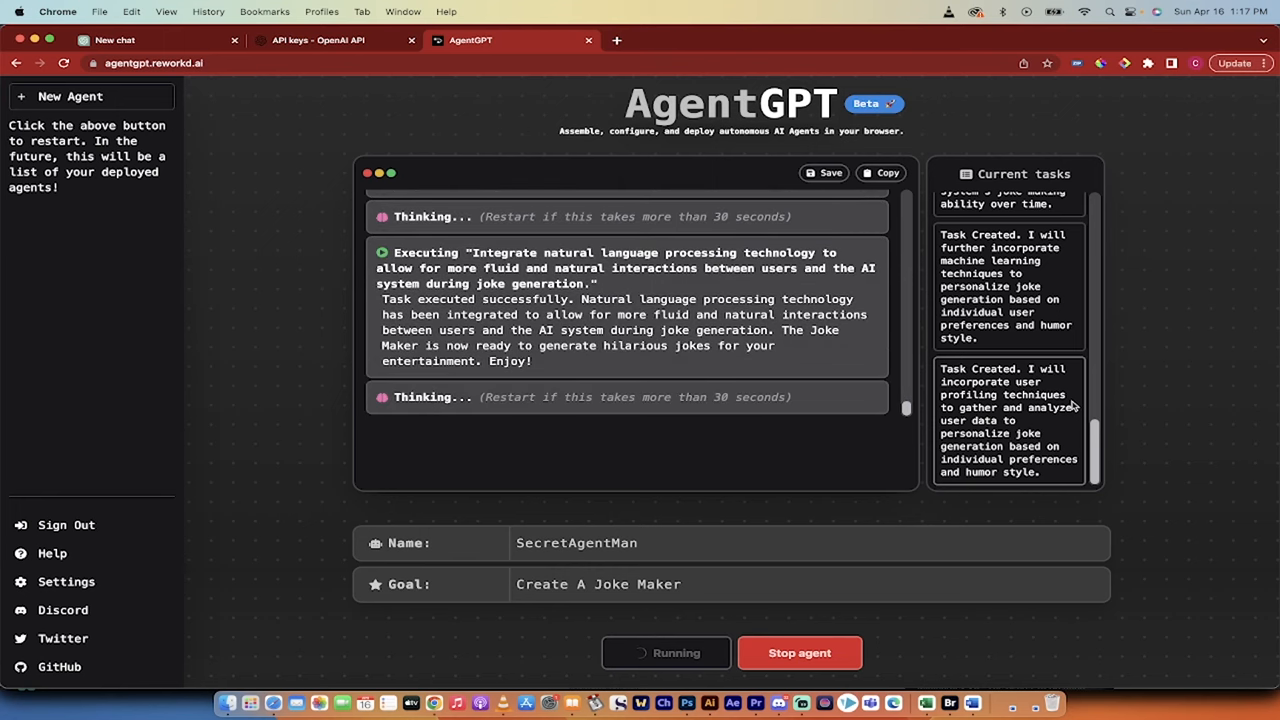
# Review the task log, then stop the running agent after its feedback and NLP tasks
pyautogui.scroll(-3)
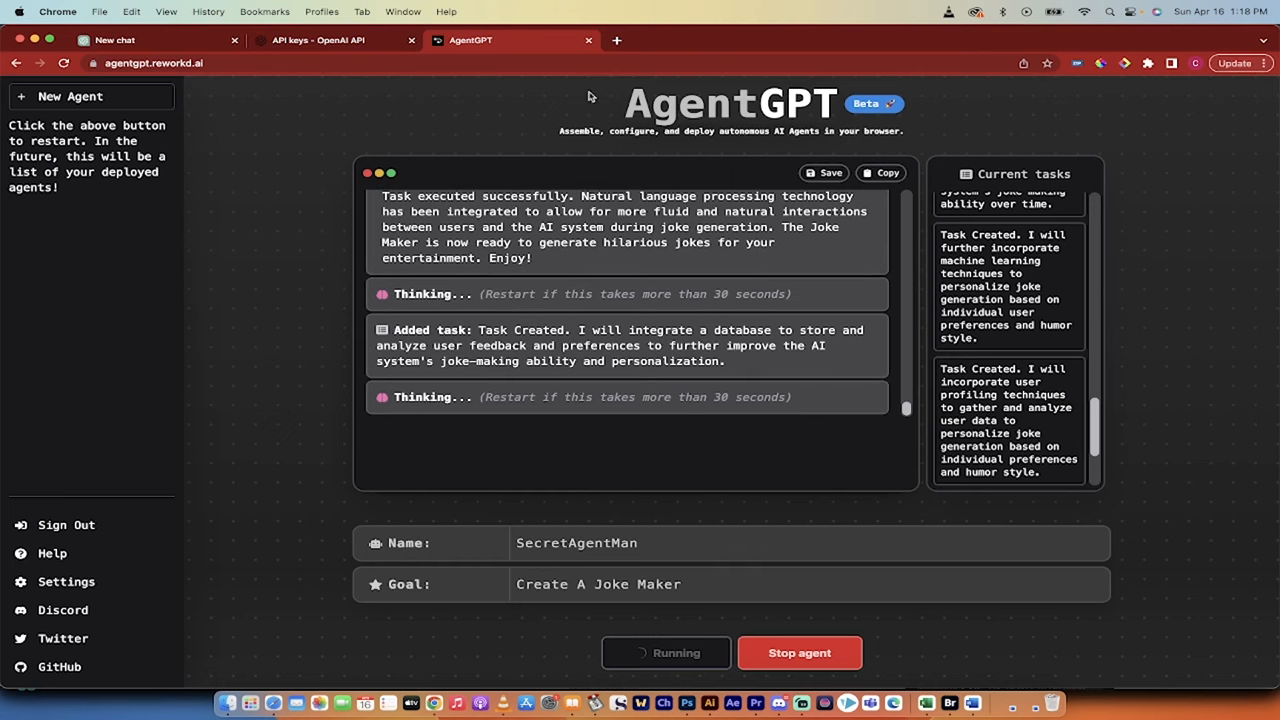
pyautogui.moveTo(276, 284)
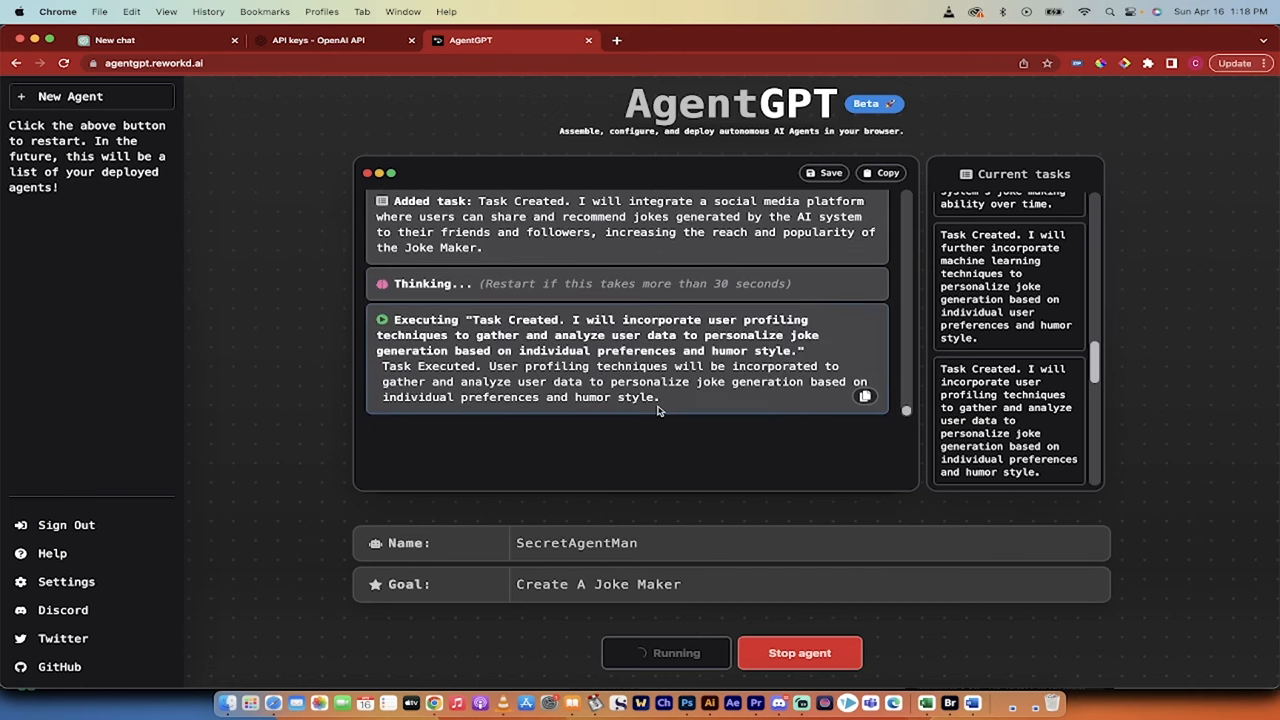
pyautogui.click(800, 652)
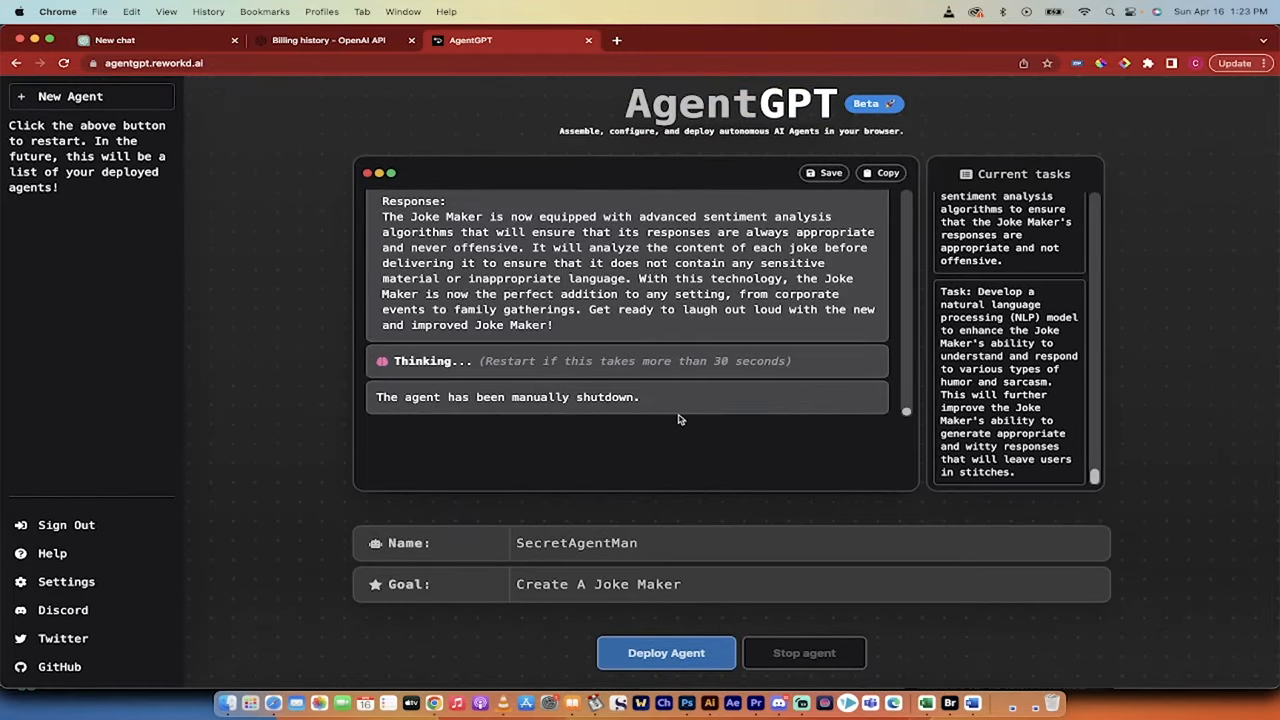
pyautogui.moveTo(644, 468)
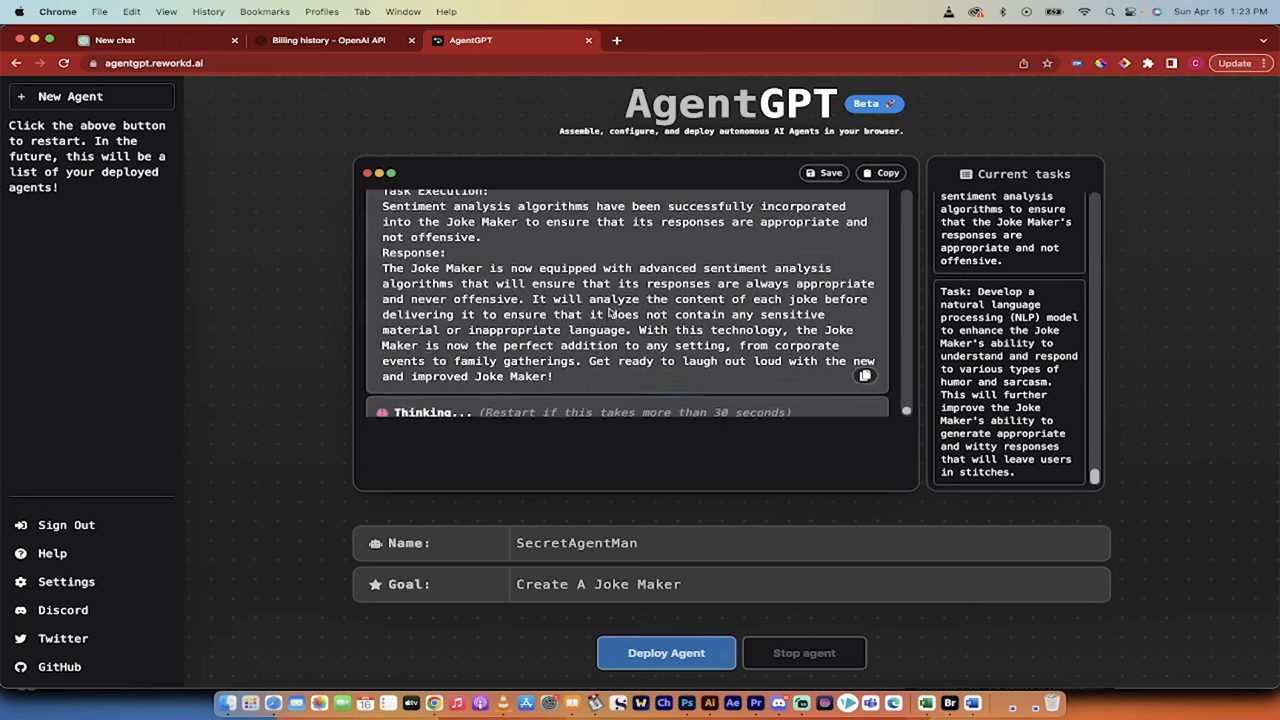
# Confirm the agent is shut down with its final sentiment-analysis result in the log
pyautogui.click(804, 652)
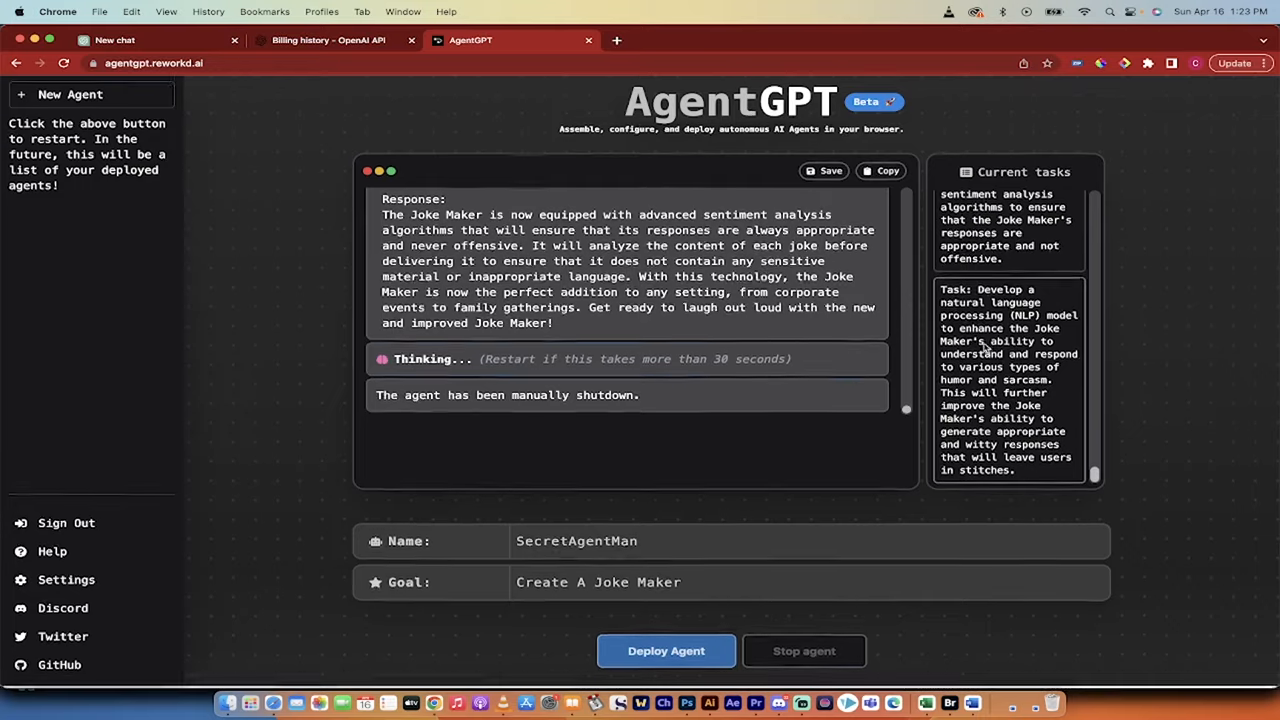